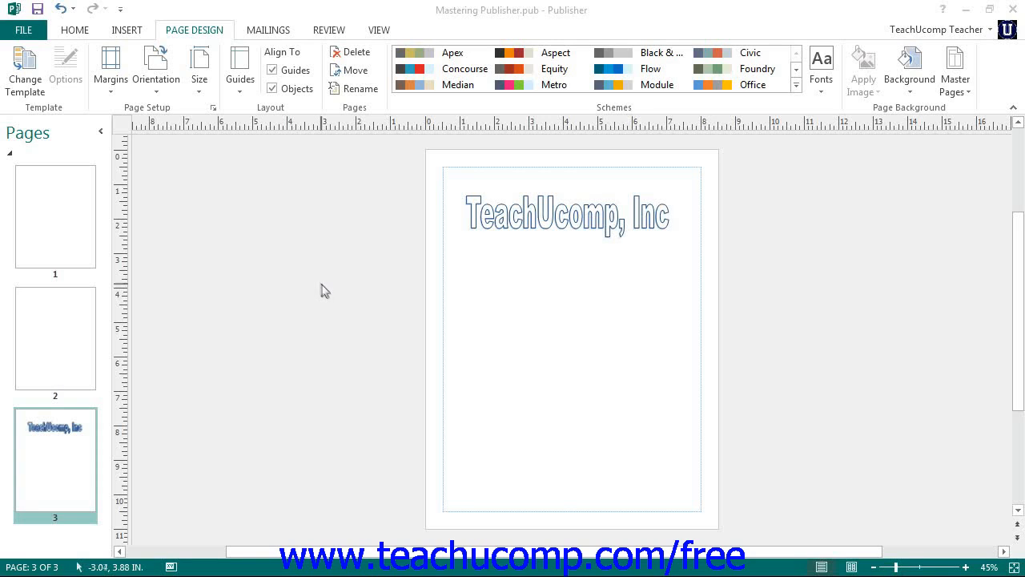
{"action": "mouse_move", "coordinate": [326, 291]}
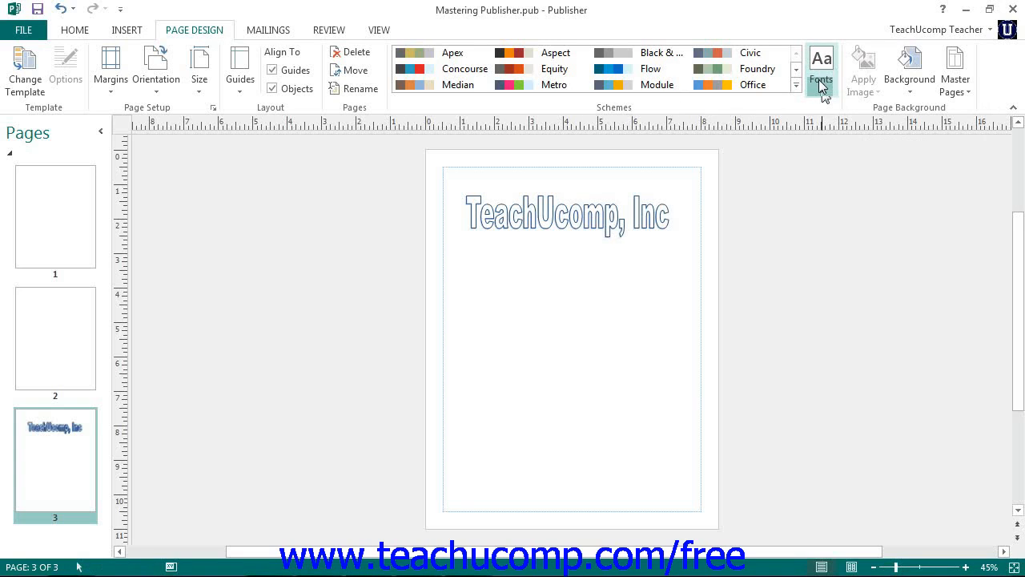
Show the built-in font scheme gallery from Fonts on the Page Design tab.
{"action": "left_click", "coordinate": [820, 68]}
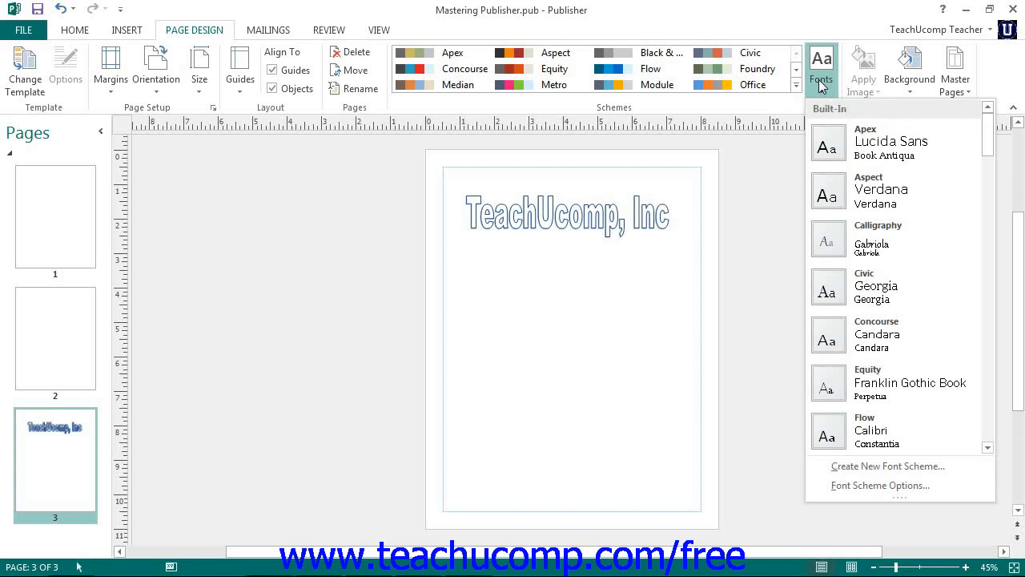
{"action": "mouse_move", "coordinate": [820, 95]}
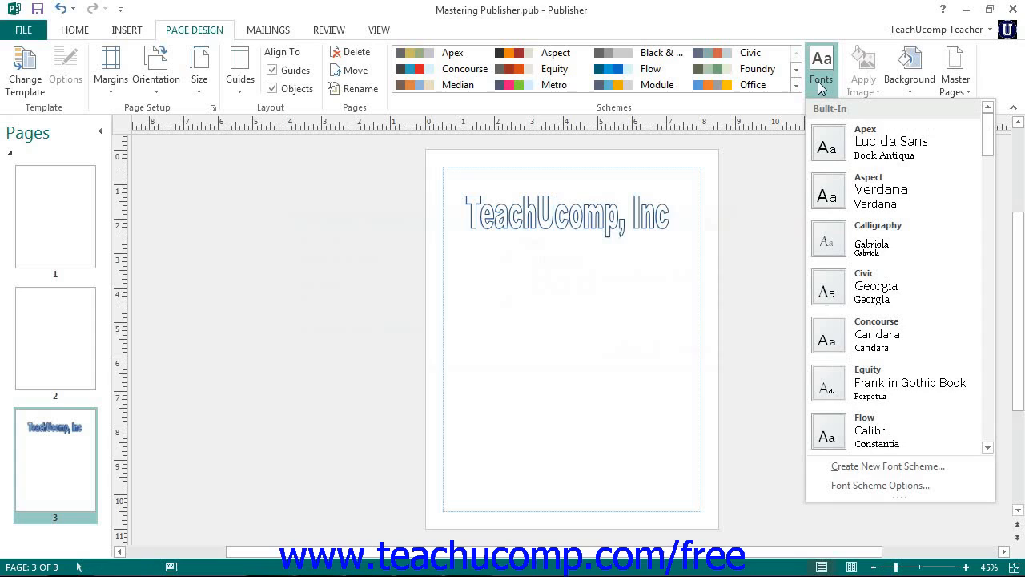
Save scheme 'TeachUcomp' with Baskerville Old Face headings and Gill Sans Ultra Bold body.
{"action": "left_click", "coordinate": [887, 465]}
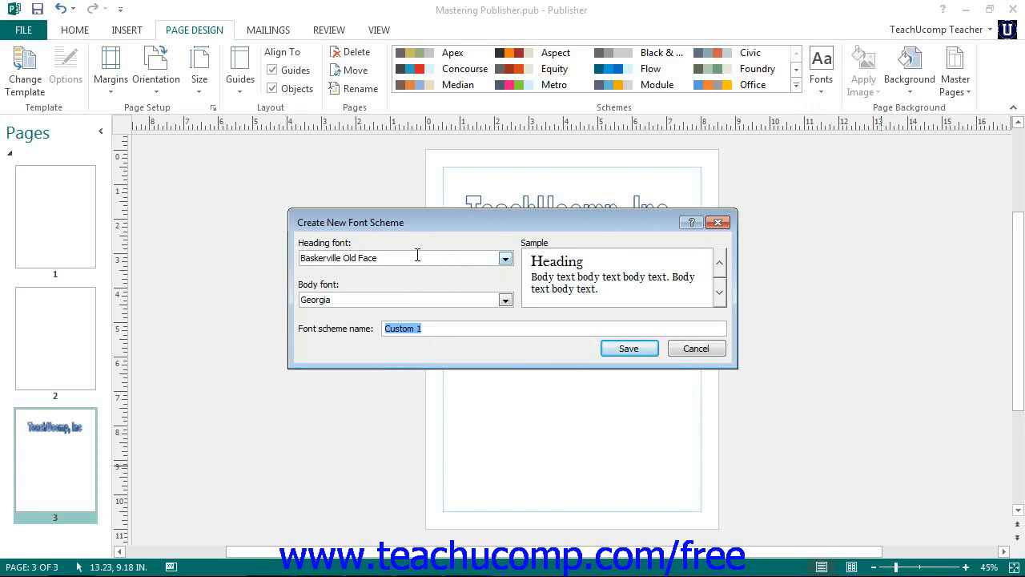
{"action": "mouse_move", "coordinate": [524, 262]}
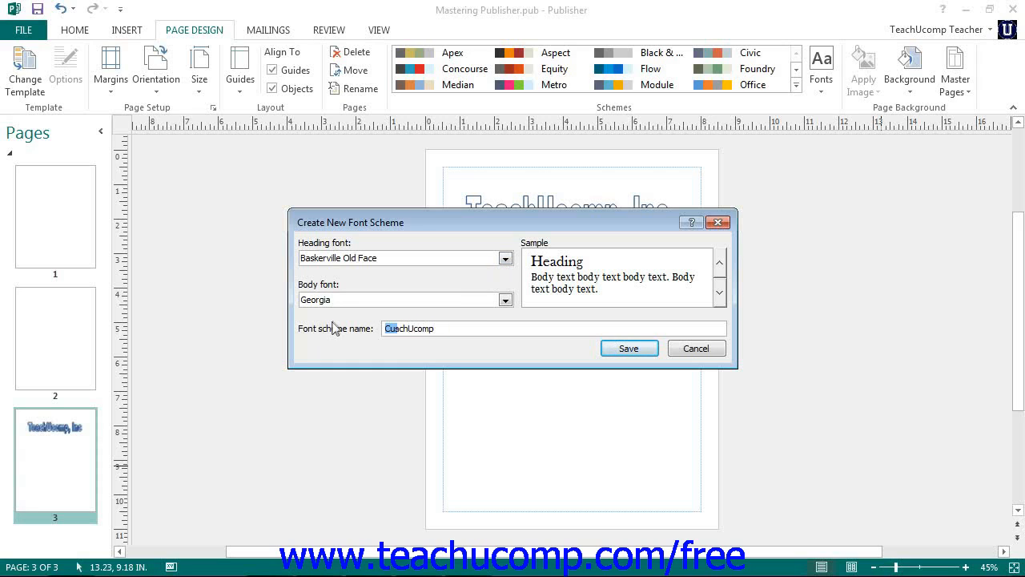
{"action": "left_click", "coordinate": [504, 299]}
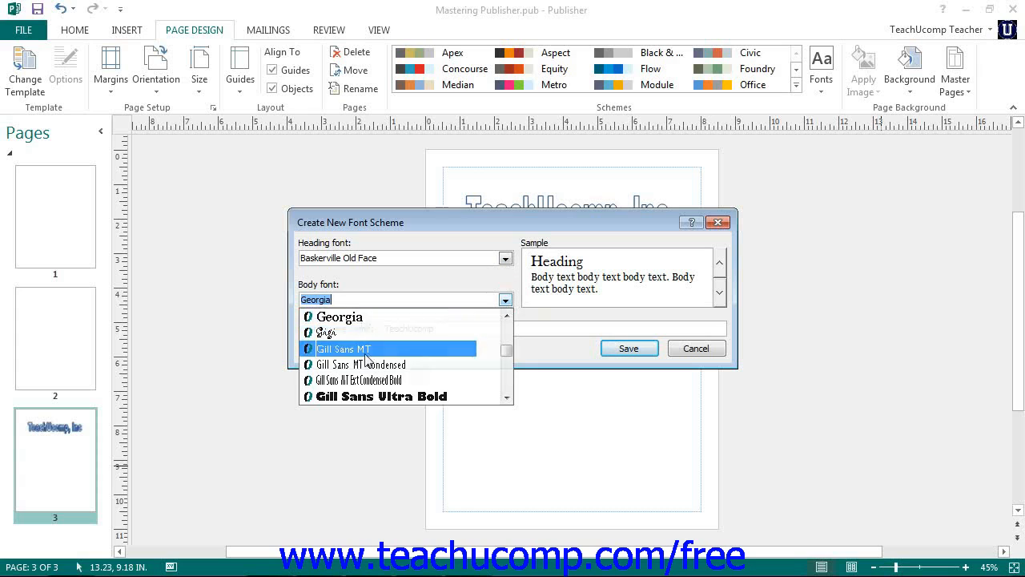
{"action": "left_click", "coordinate": [380, 396]}
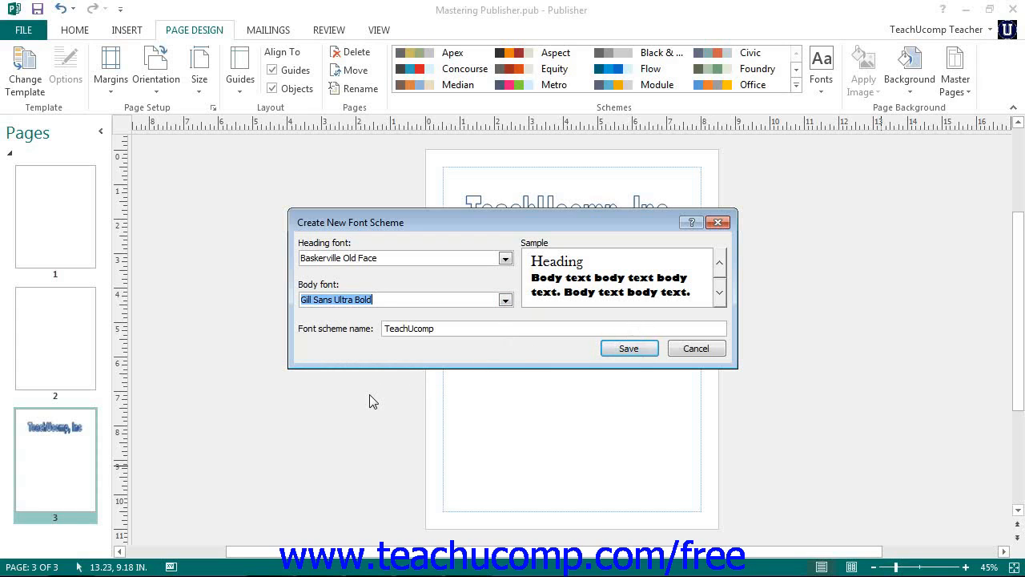
{"action": "left_click", "coordinate": [628, 347]}
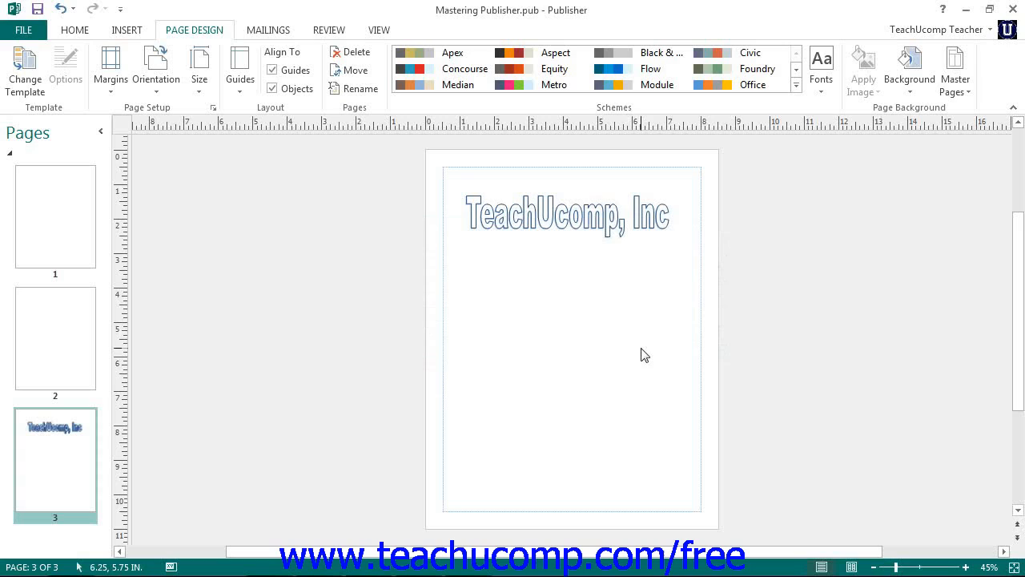
{"action": "mouse_move", "coordinate": [632, 348]}
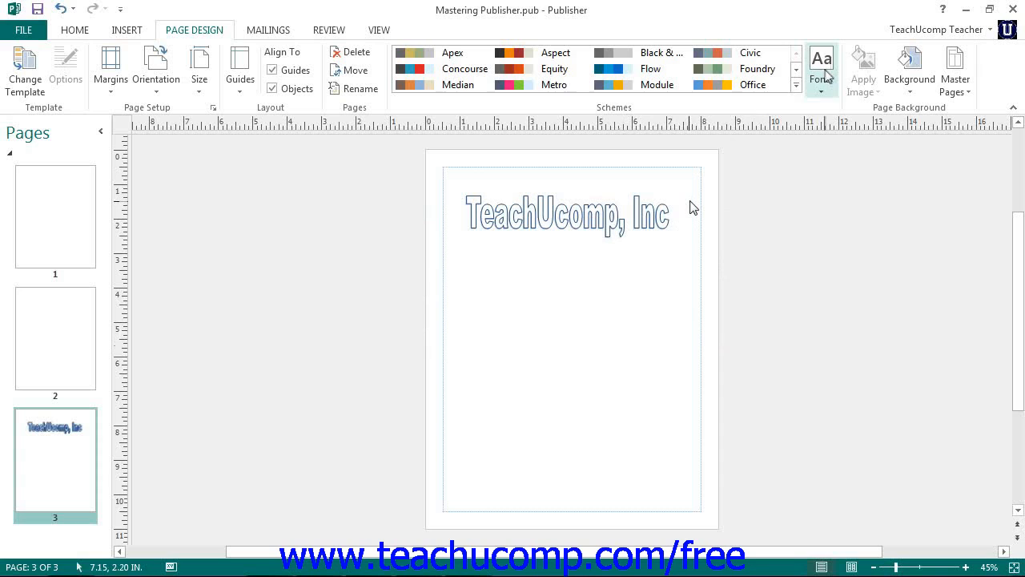
Reopen the Fonts gallery and bring up the context menu for the Custom TeachUcomp entry.
{"action": "left_click", "coordinate": [820, 68]}
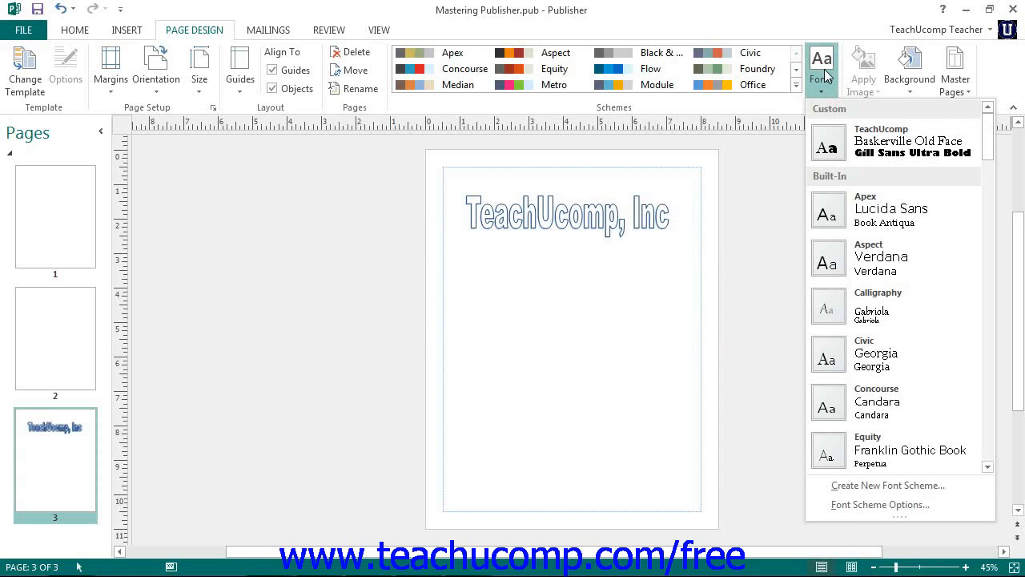
{"action": "mouse_move", "coordinate": [881, 142]}
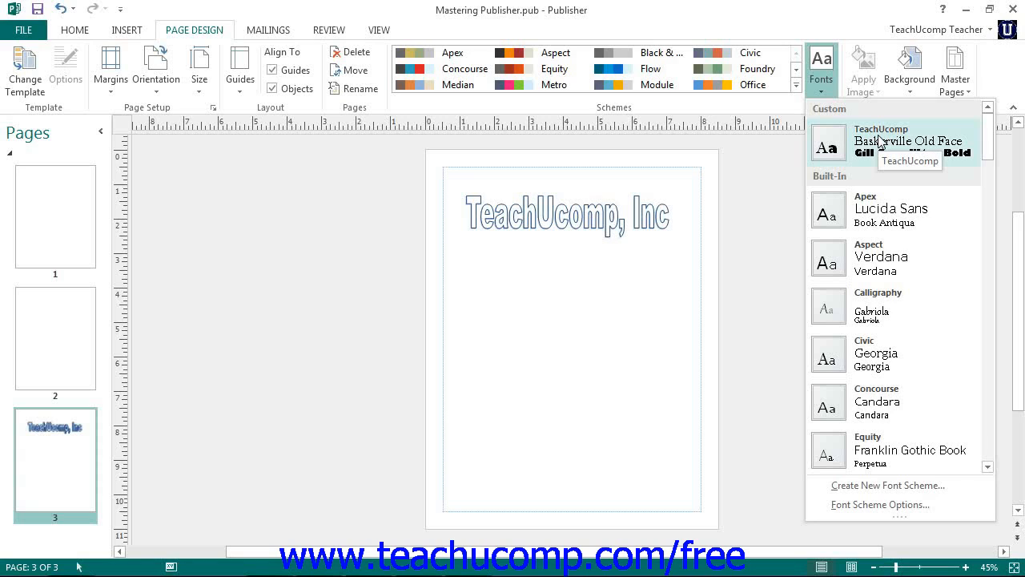
{"action": "right_click", "coordinate": [894, 143]}
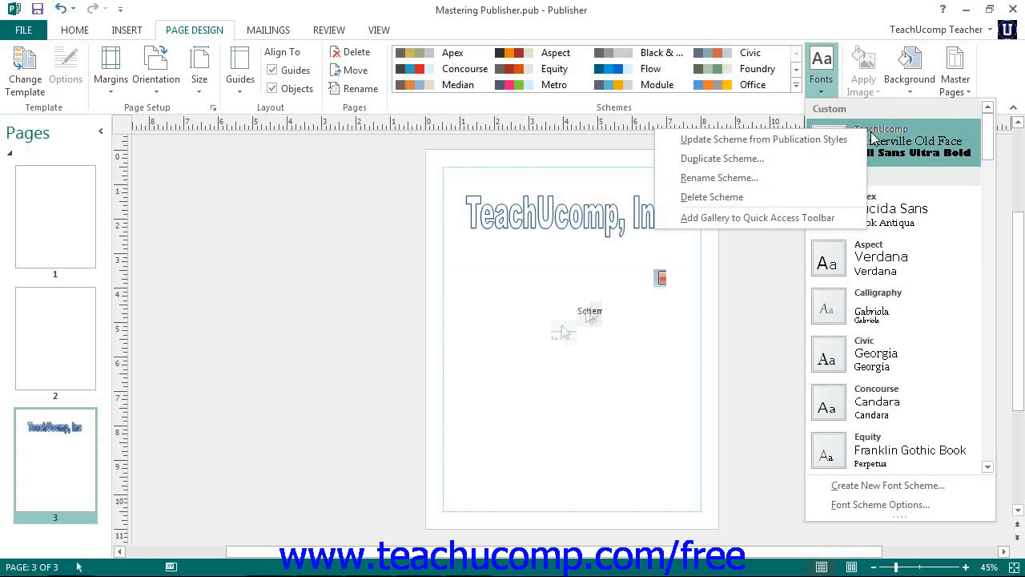
Choose Delete Scheme for the TeachUcomp font scheme.
{"action": "left_click", "coordinate": [711, 196]}
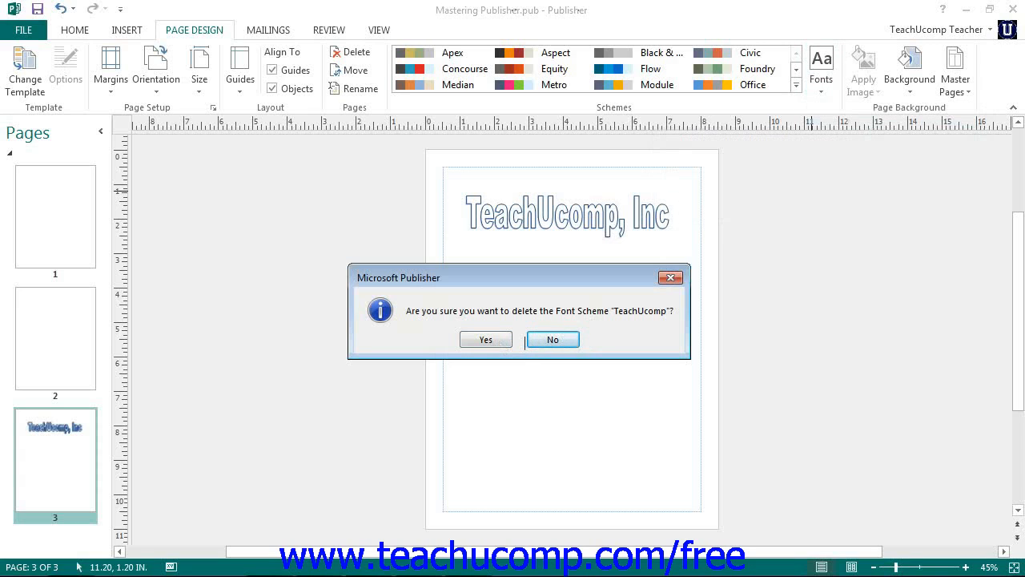